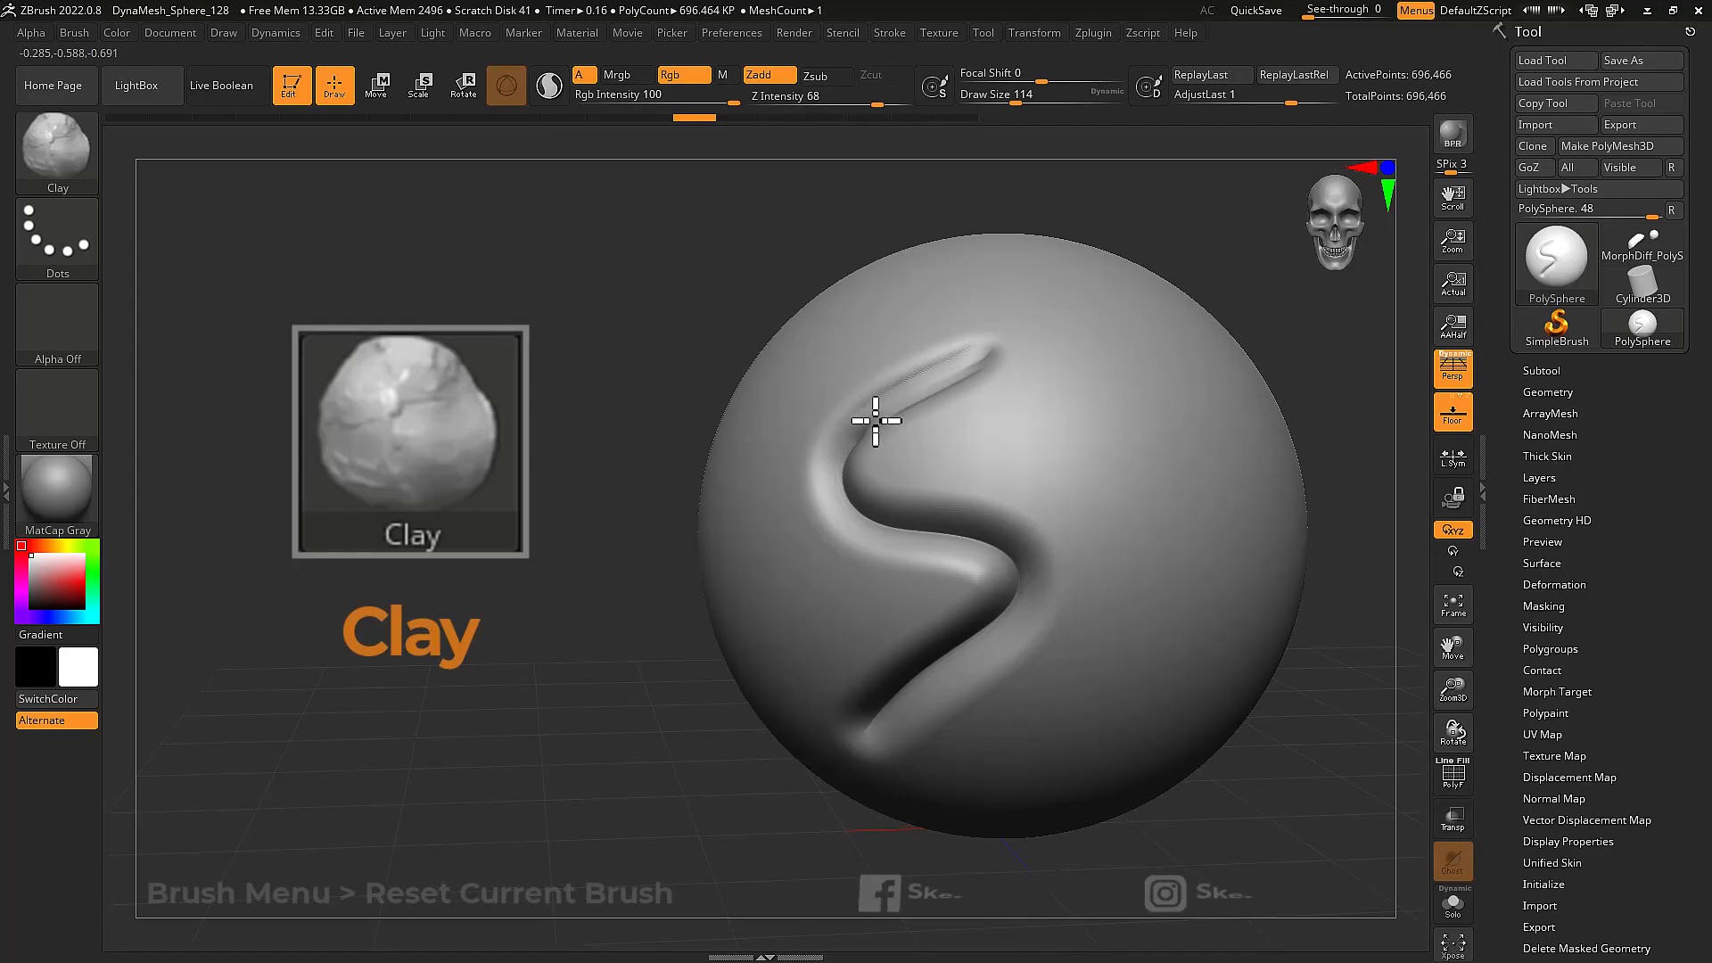
# Sculpt a winding S-shaped Clay ridge and a raised blob at the sphere's upper right.
pyautogui.moveTo(874, 421); pyautogui.dragTo(928, 628)
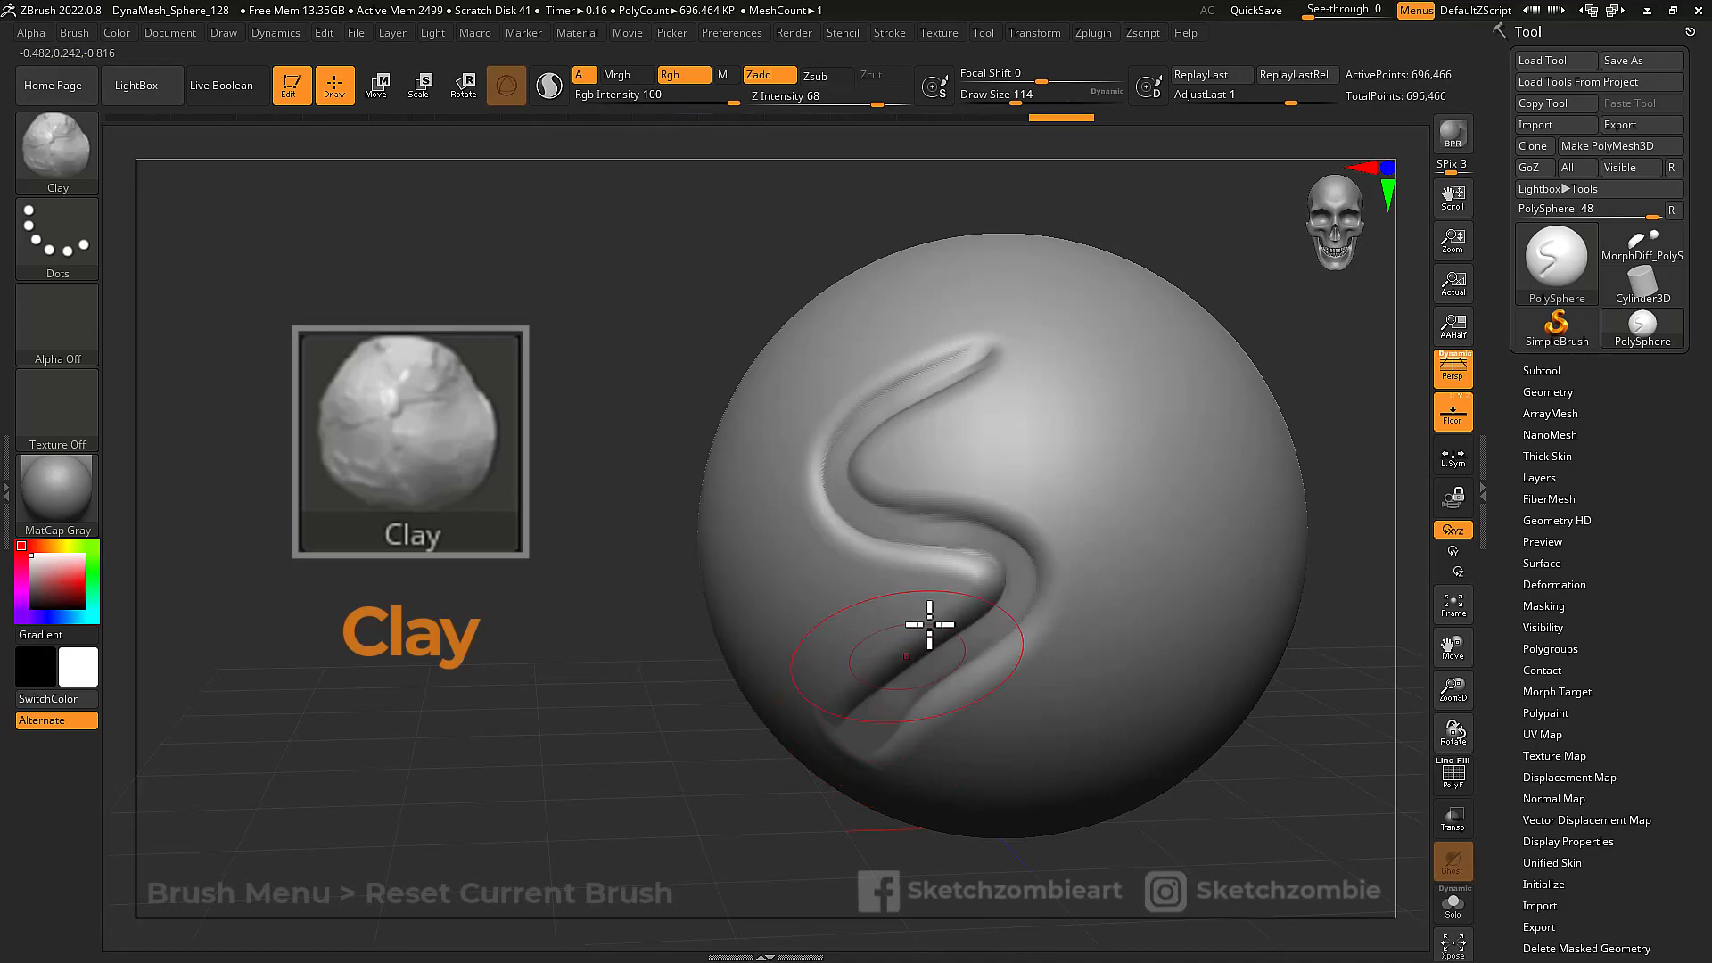
pyautogui.moveTo(927, 628); pyautogui.dragTo(1059, 425)
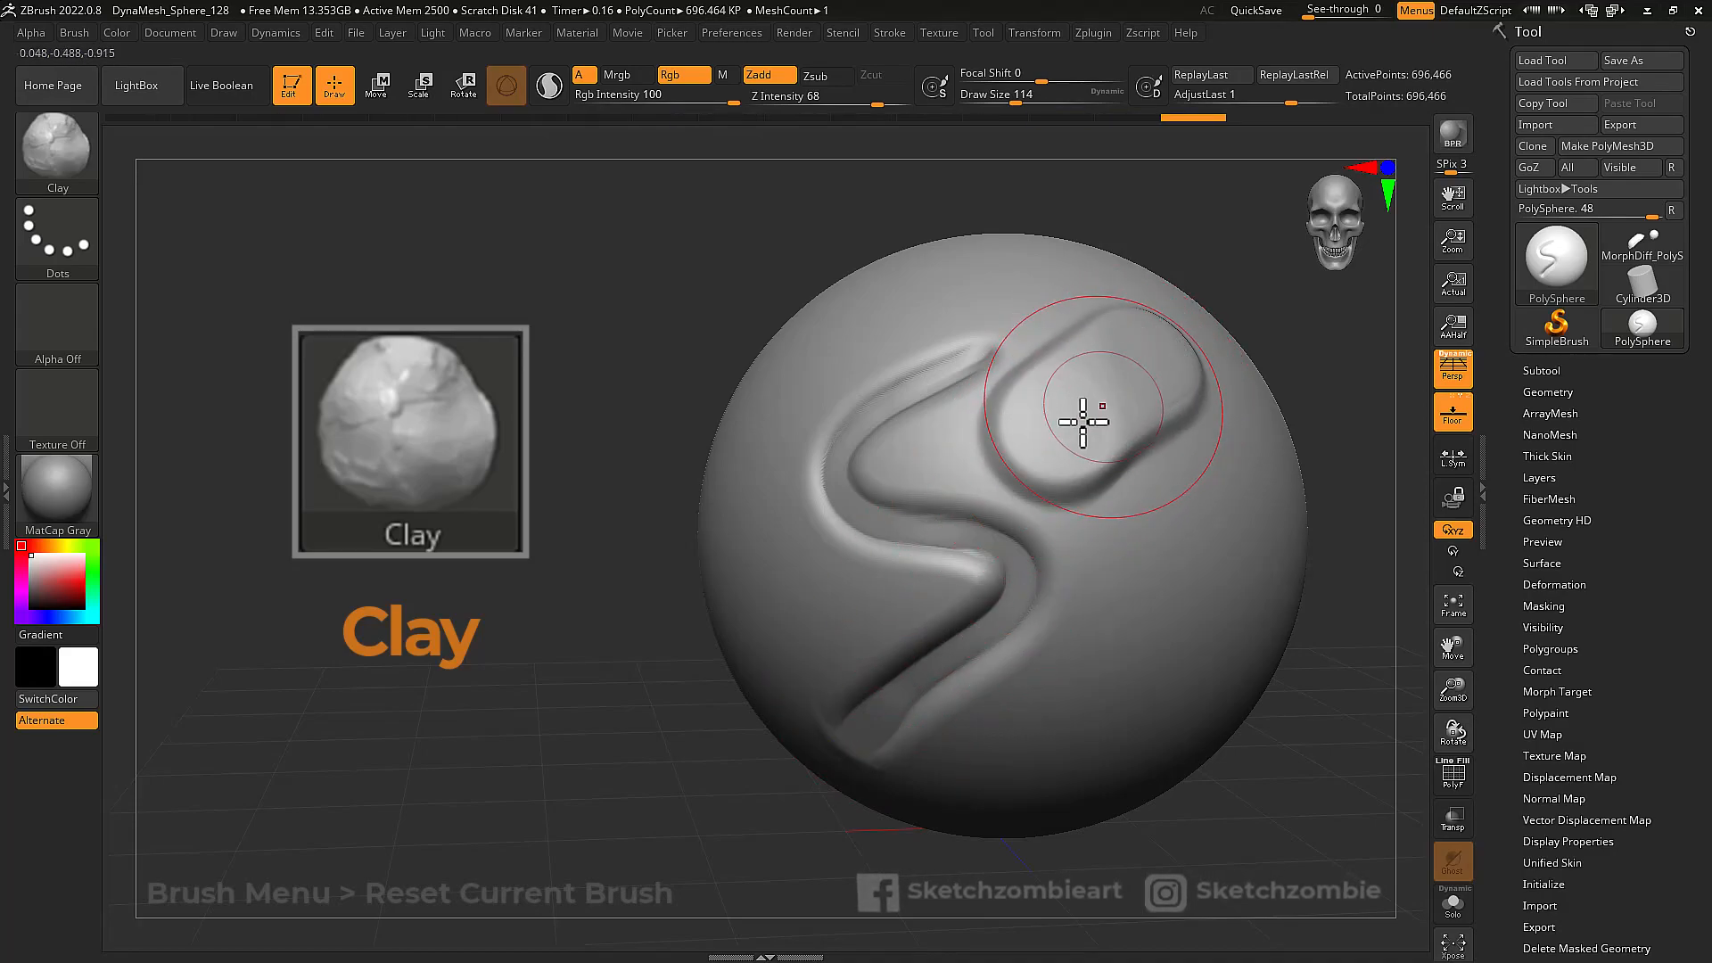
pyautogui.moveTo(1081, 410); pyautogui.dragTo(1173, 412)
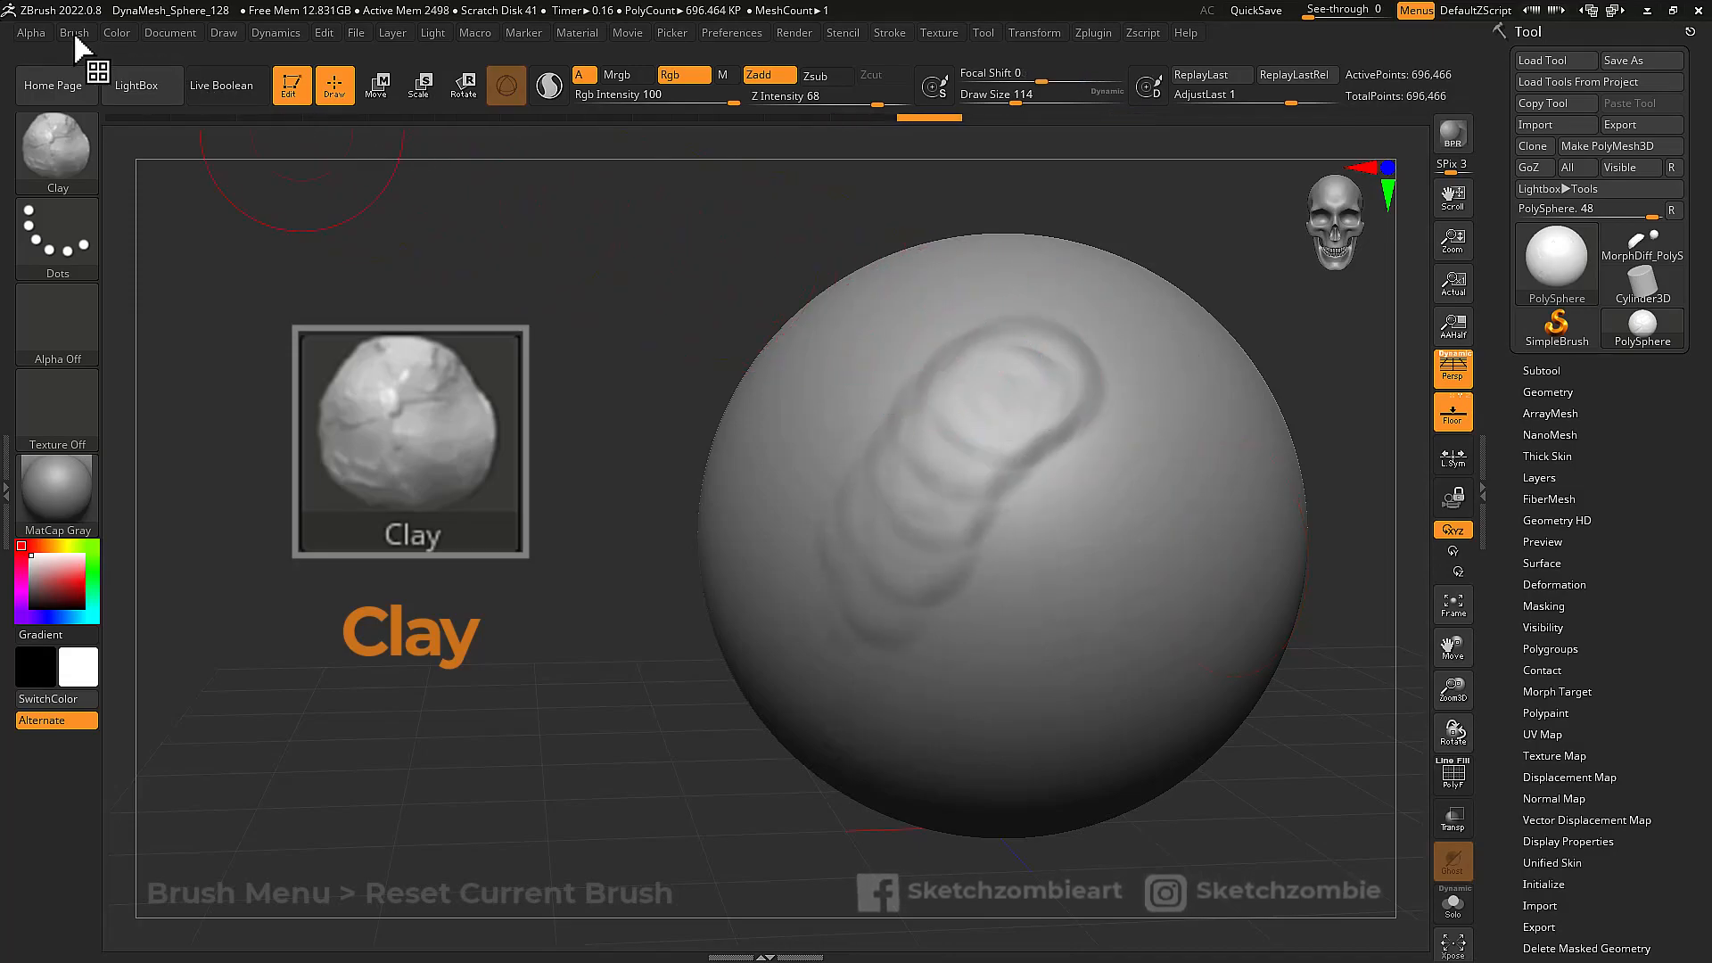
# Reset the current Clay brush to its defaults from the Brush menu and test a stroke.
pyautogui.click(75, 32)
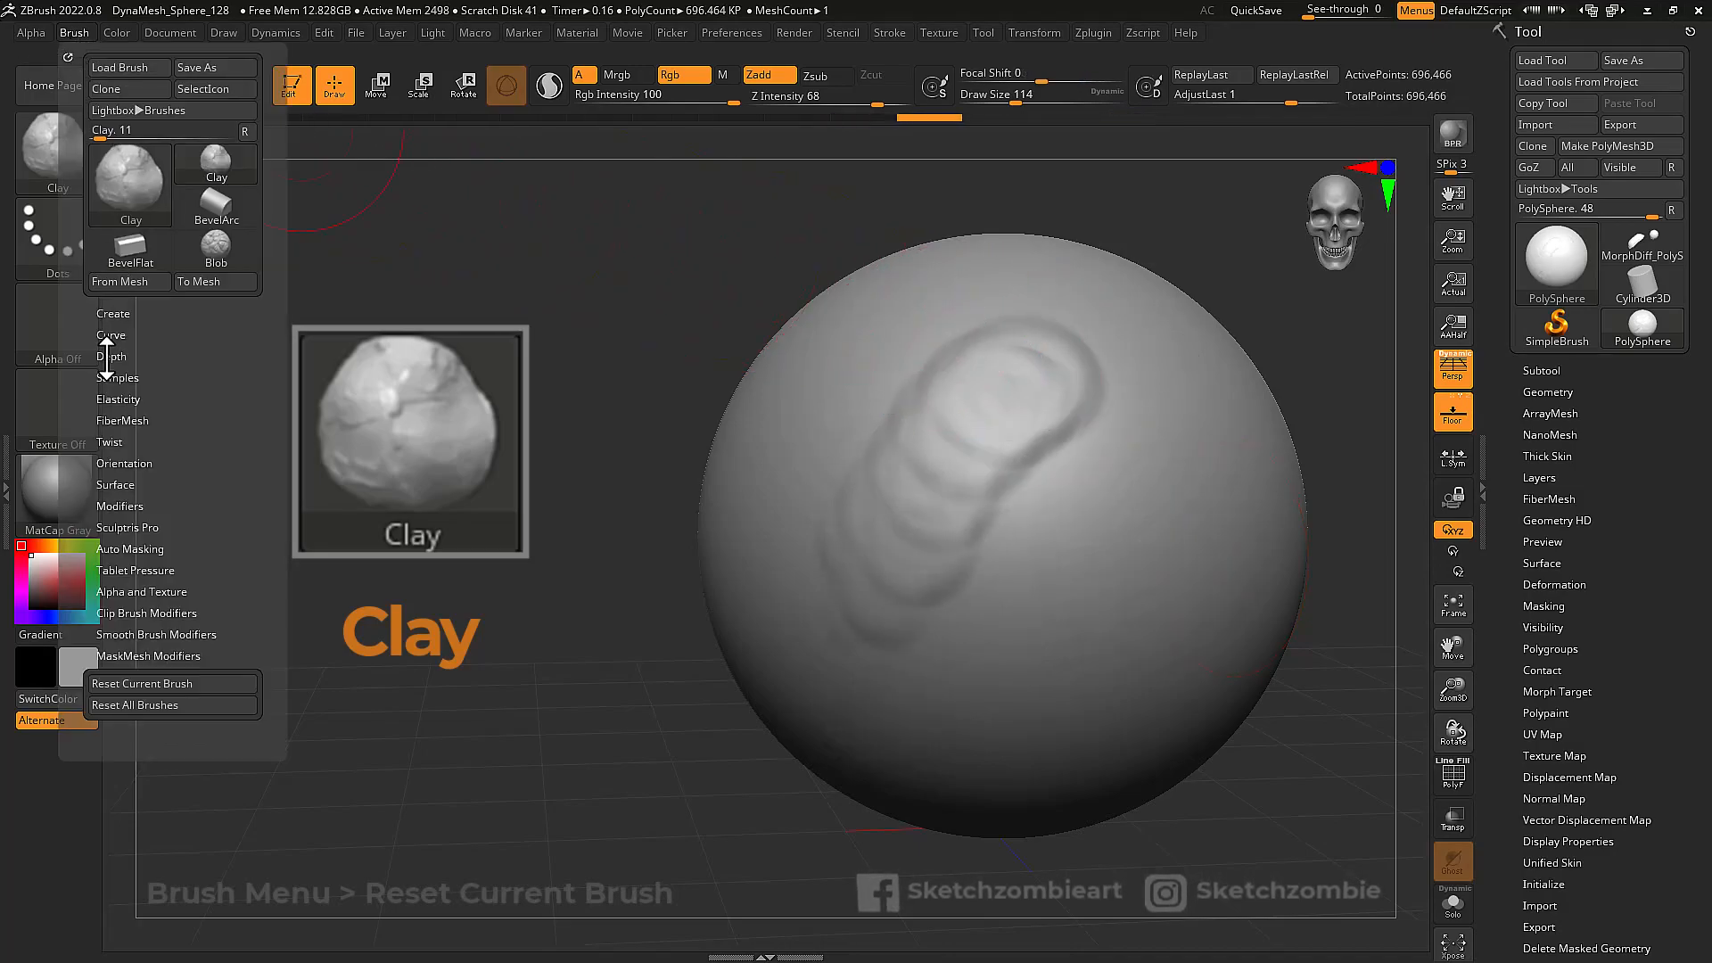
pyautogui.click(111, 357)
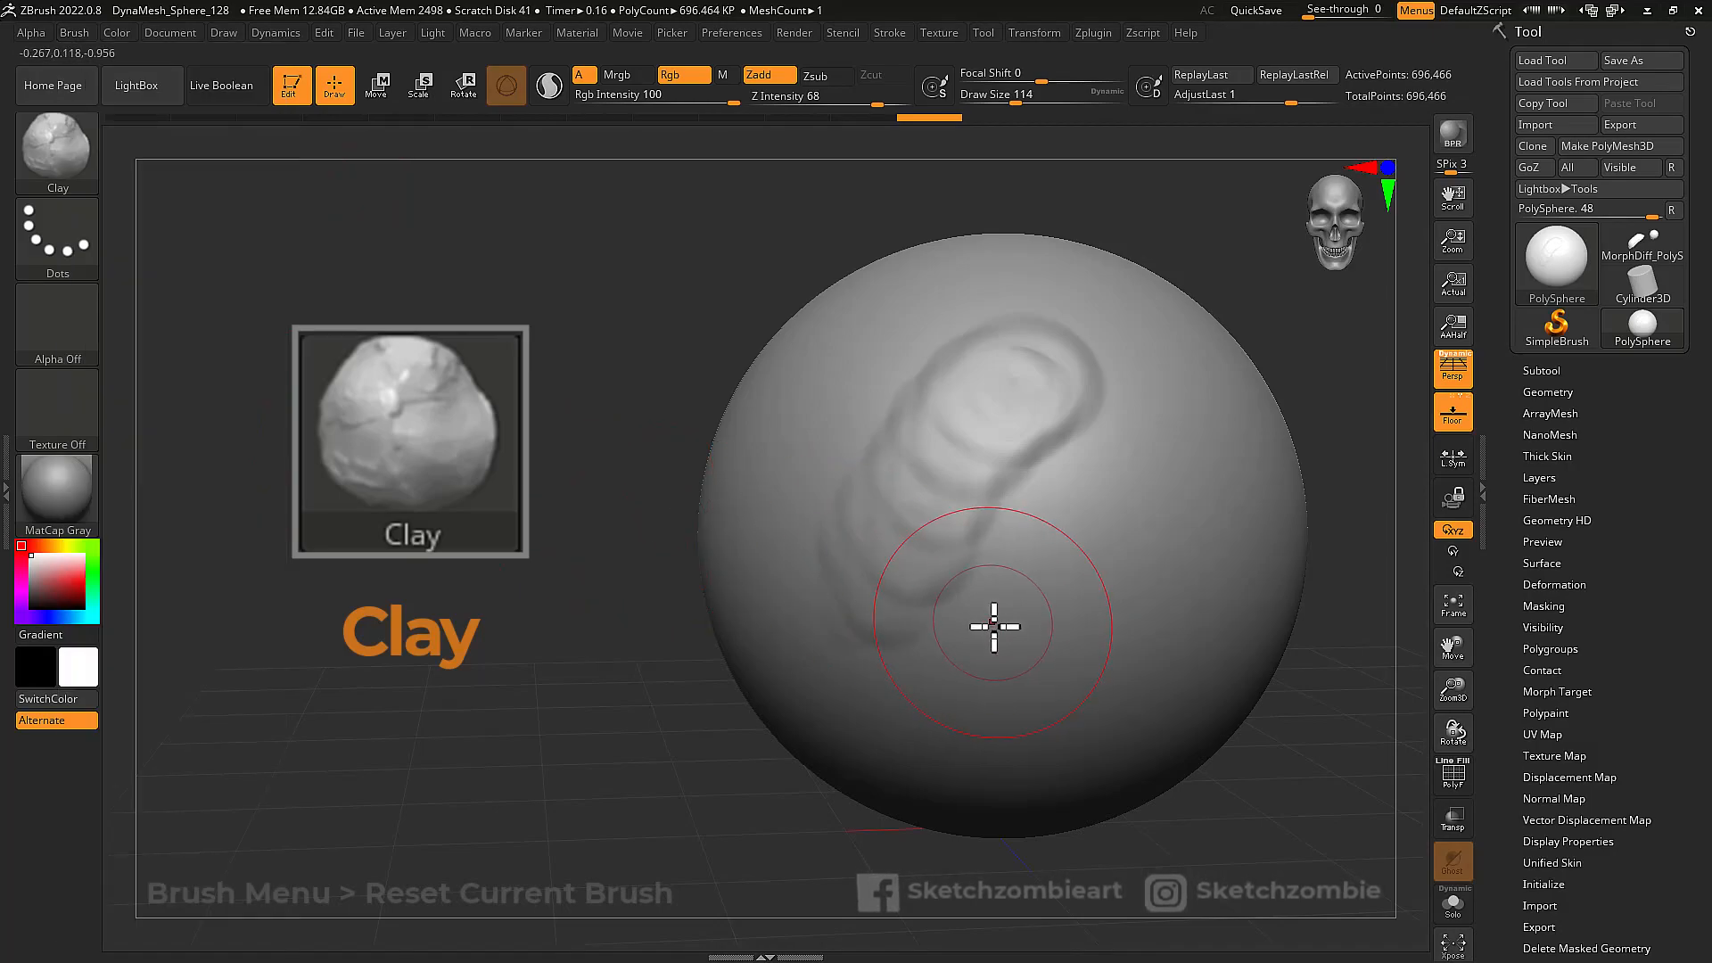
pyautogui.moveTo(994, 628); pyautogui.dragTo(1163, 535)
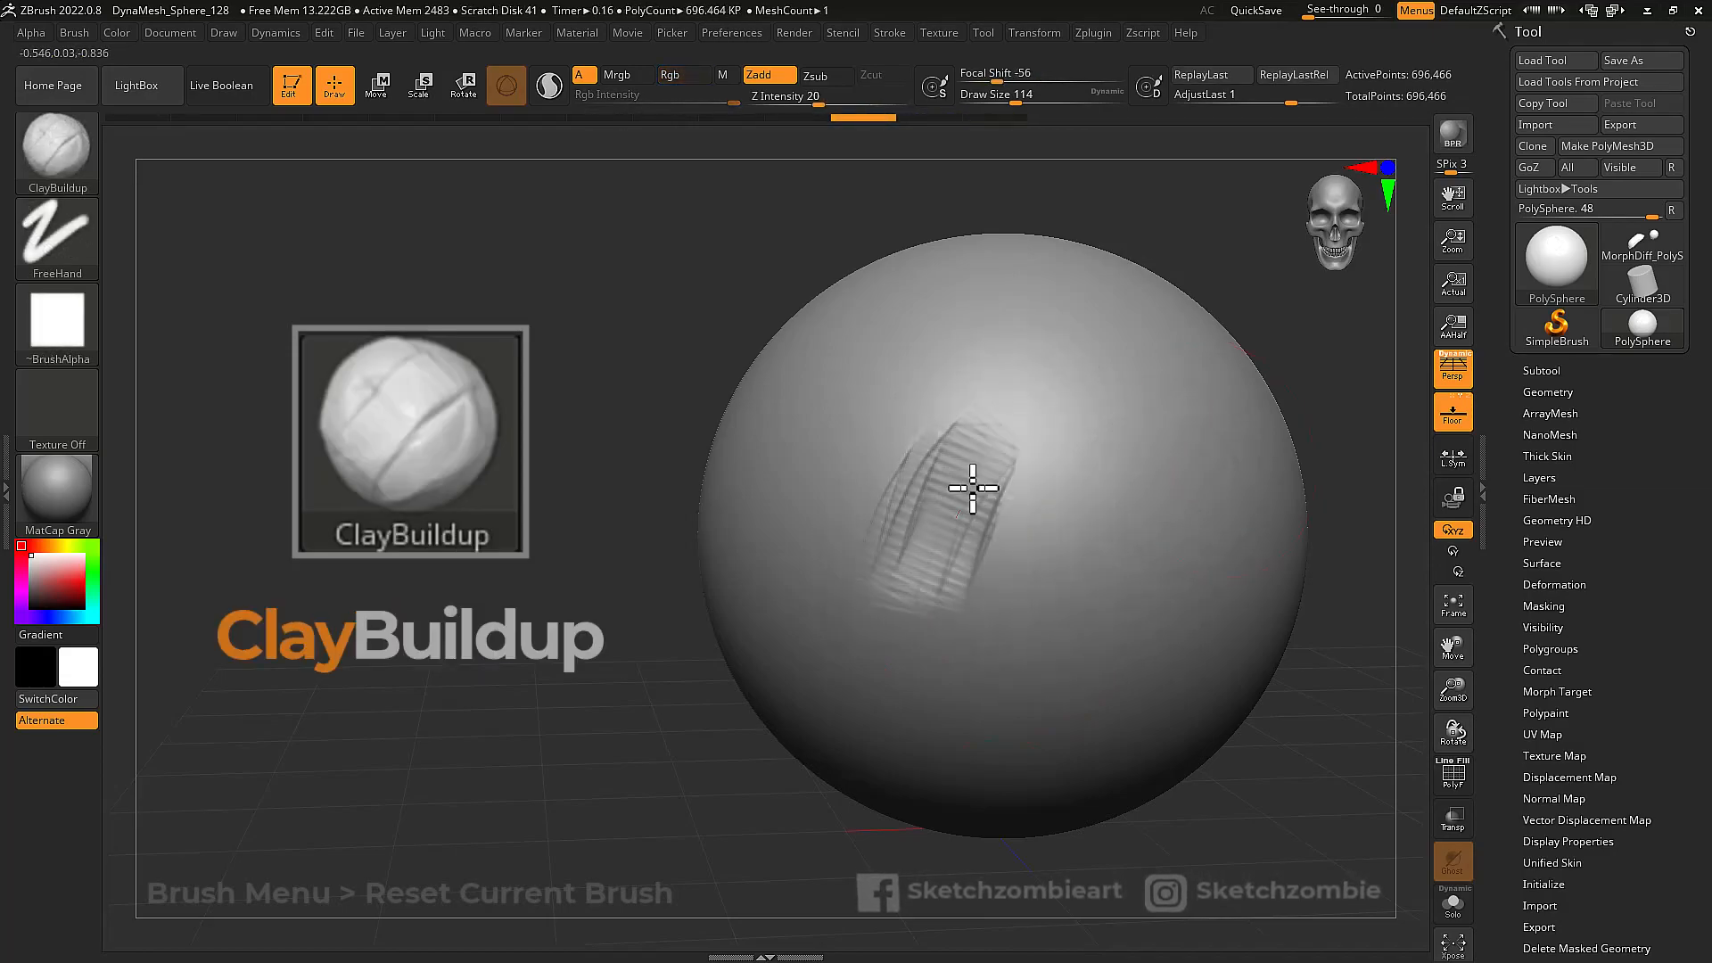
# Build a layered ridged ClayBuildup mound on the upper sphere and carve a horizontal groove beneath it.
pyautogui.moveTo(967, 485); pyautogui.dragTo(1152, 519)
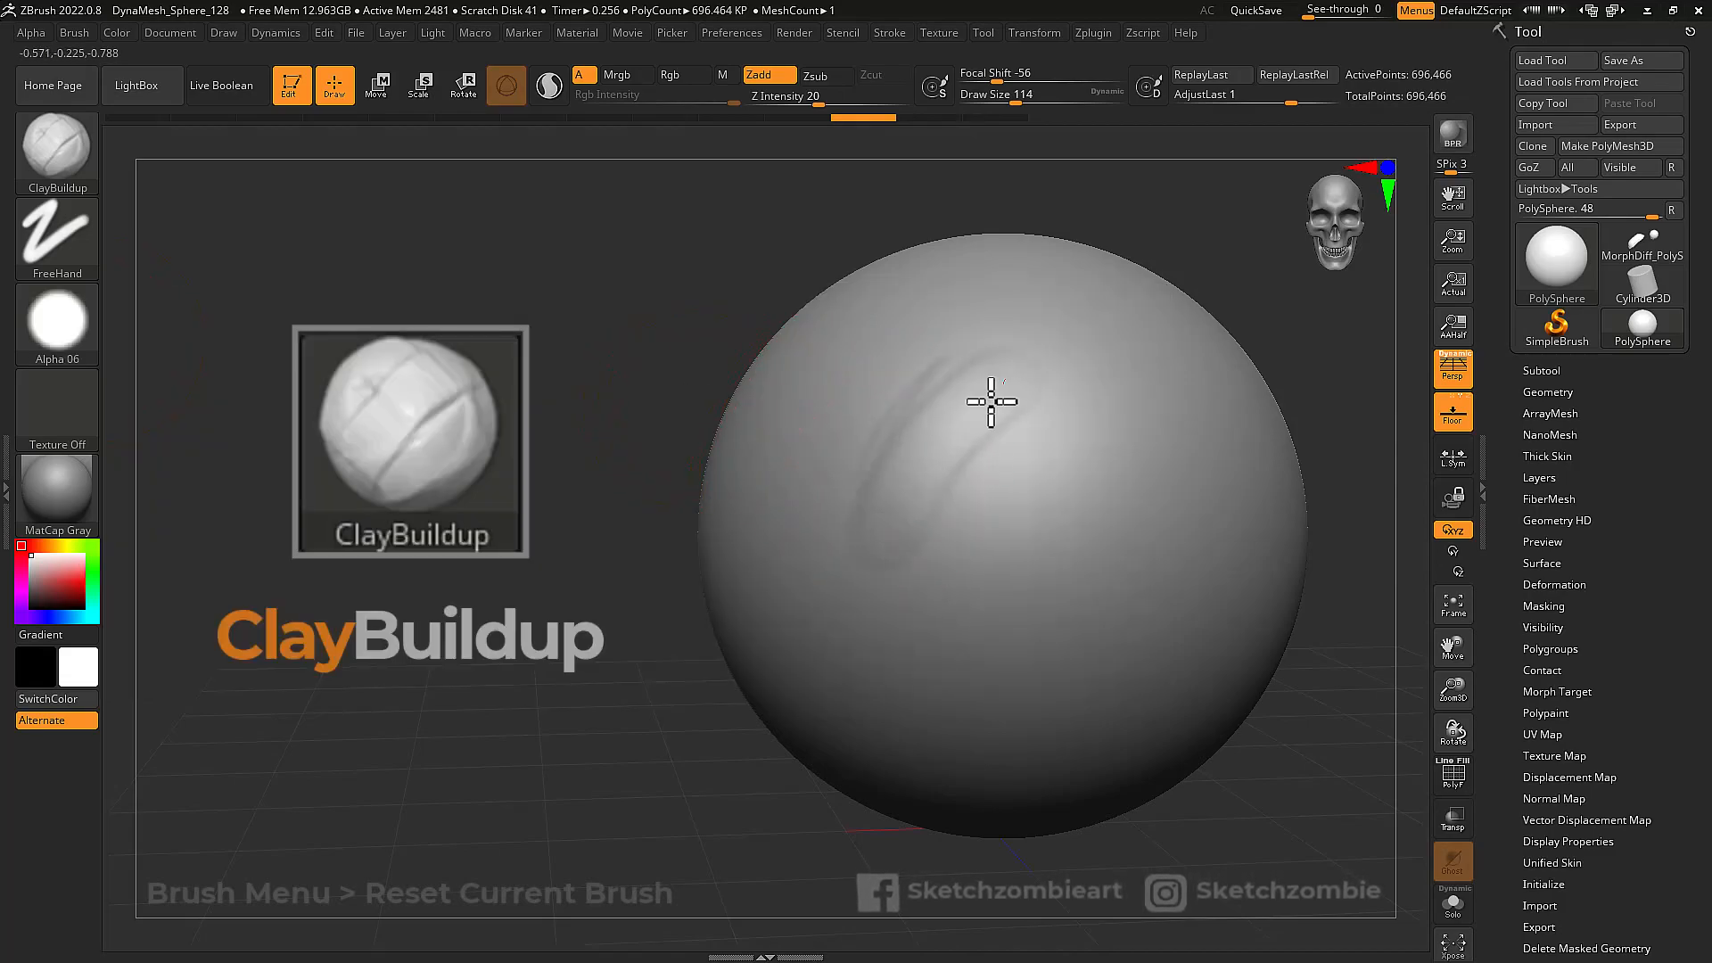
pyautogui.moveTo(992, 401); pyautogui.dragTo(1117, 494)
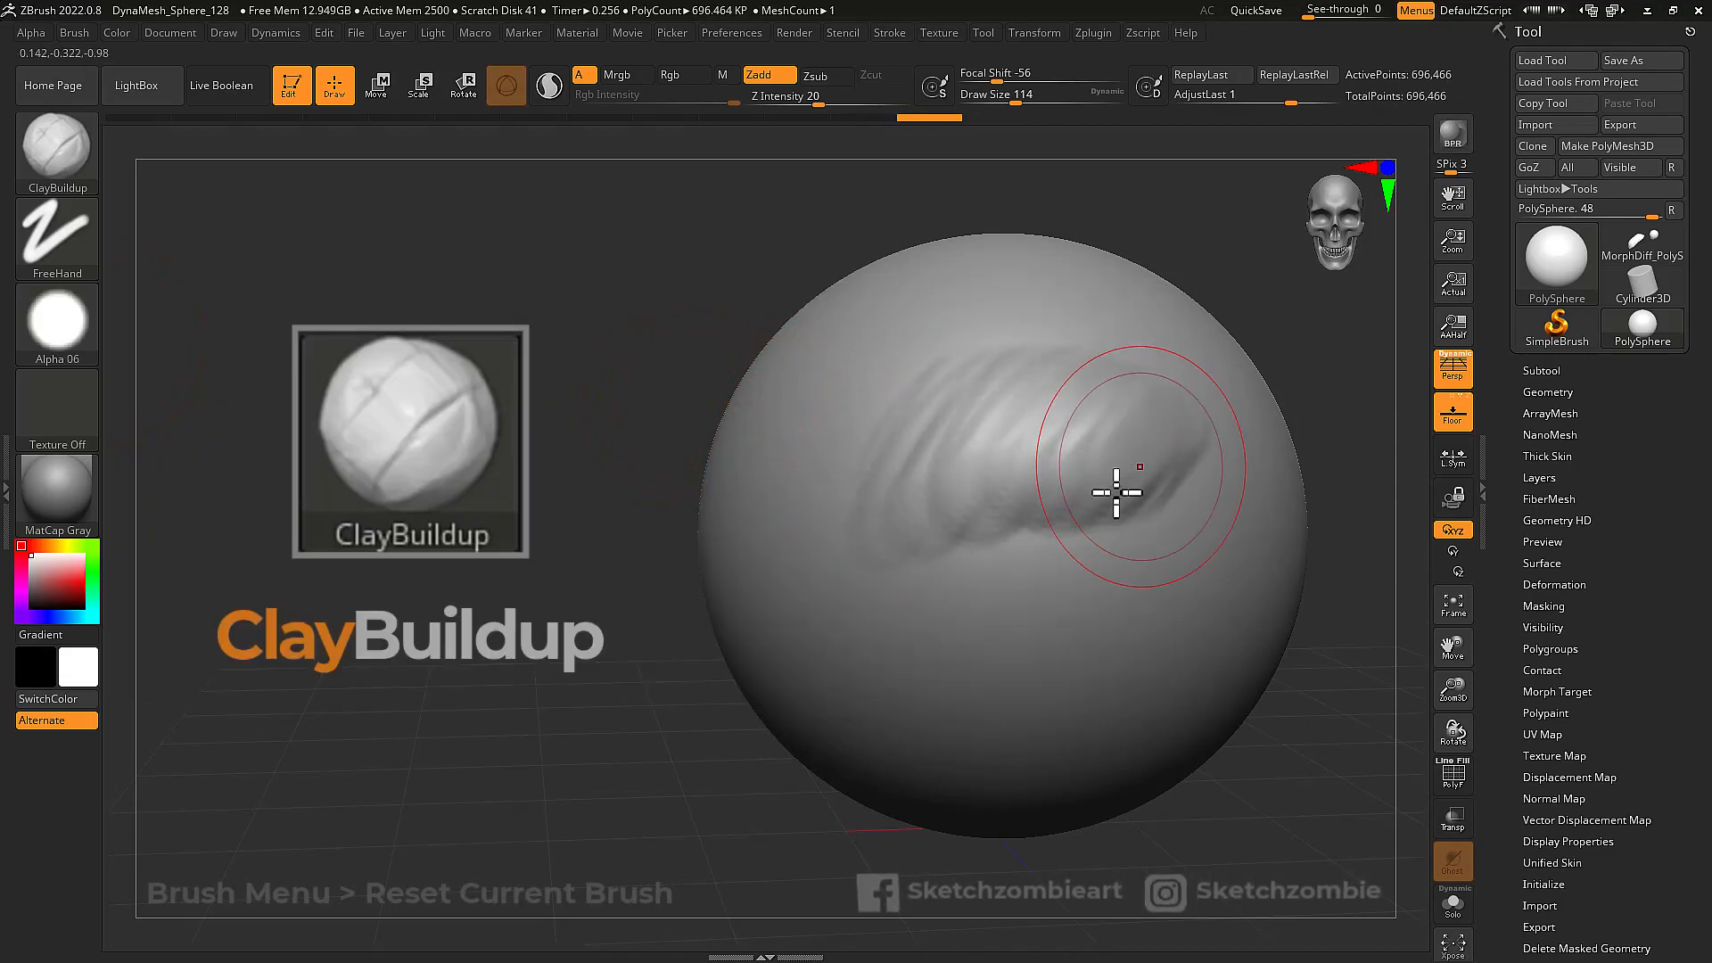
pyautogui.moveTo(1116, 492); pyautogui.dragTo(967, 597)
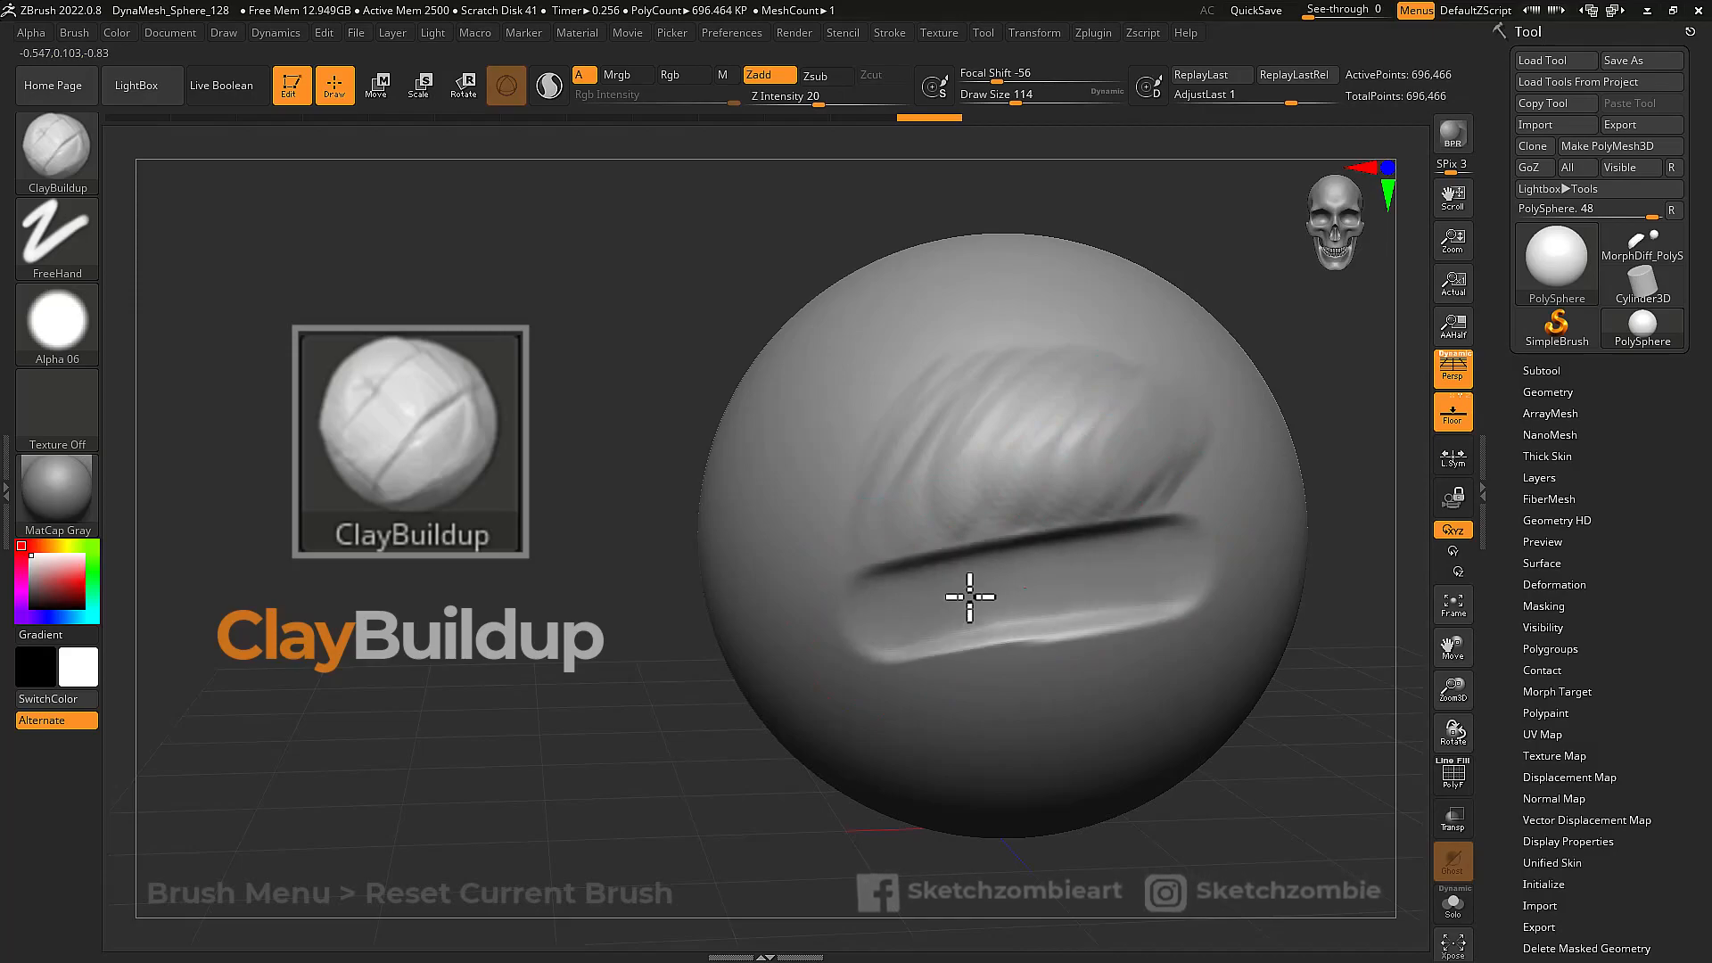
pyautogui.moveTo(969, 598); pyautogui.dragTo(890, 642)
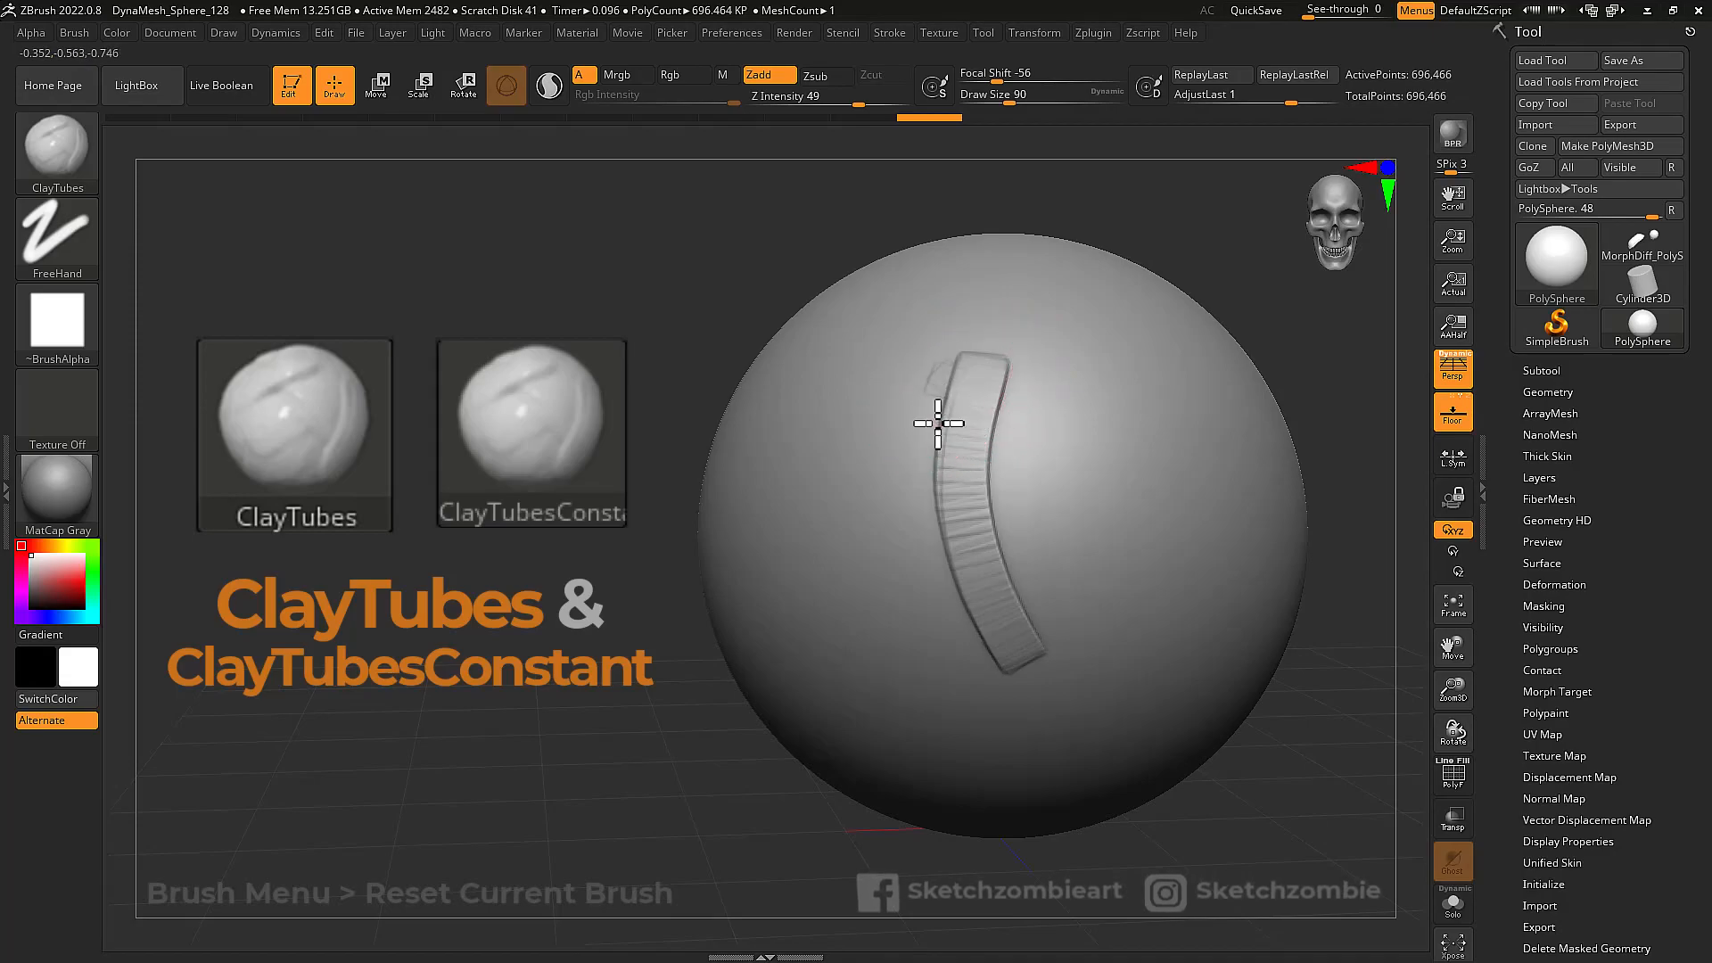
# Lay overlapping curved ClayTubes strips on the sphere's left and a crossing strip on its right.
pyautogui.moveTo(941, 416); pyautogui.dragTo(900, 410)
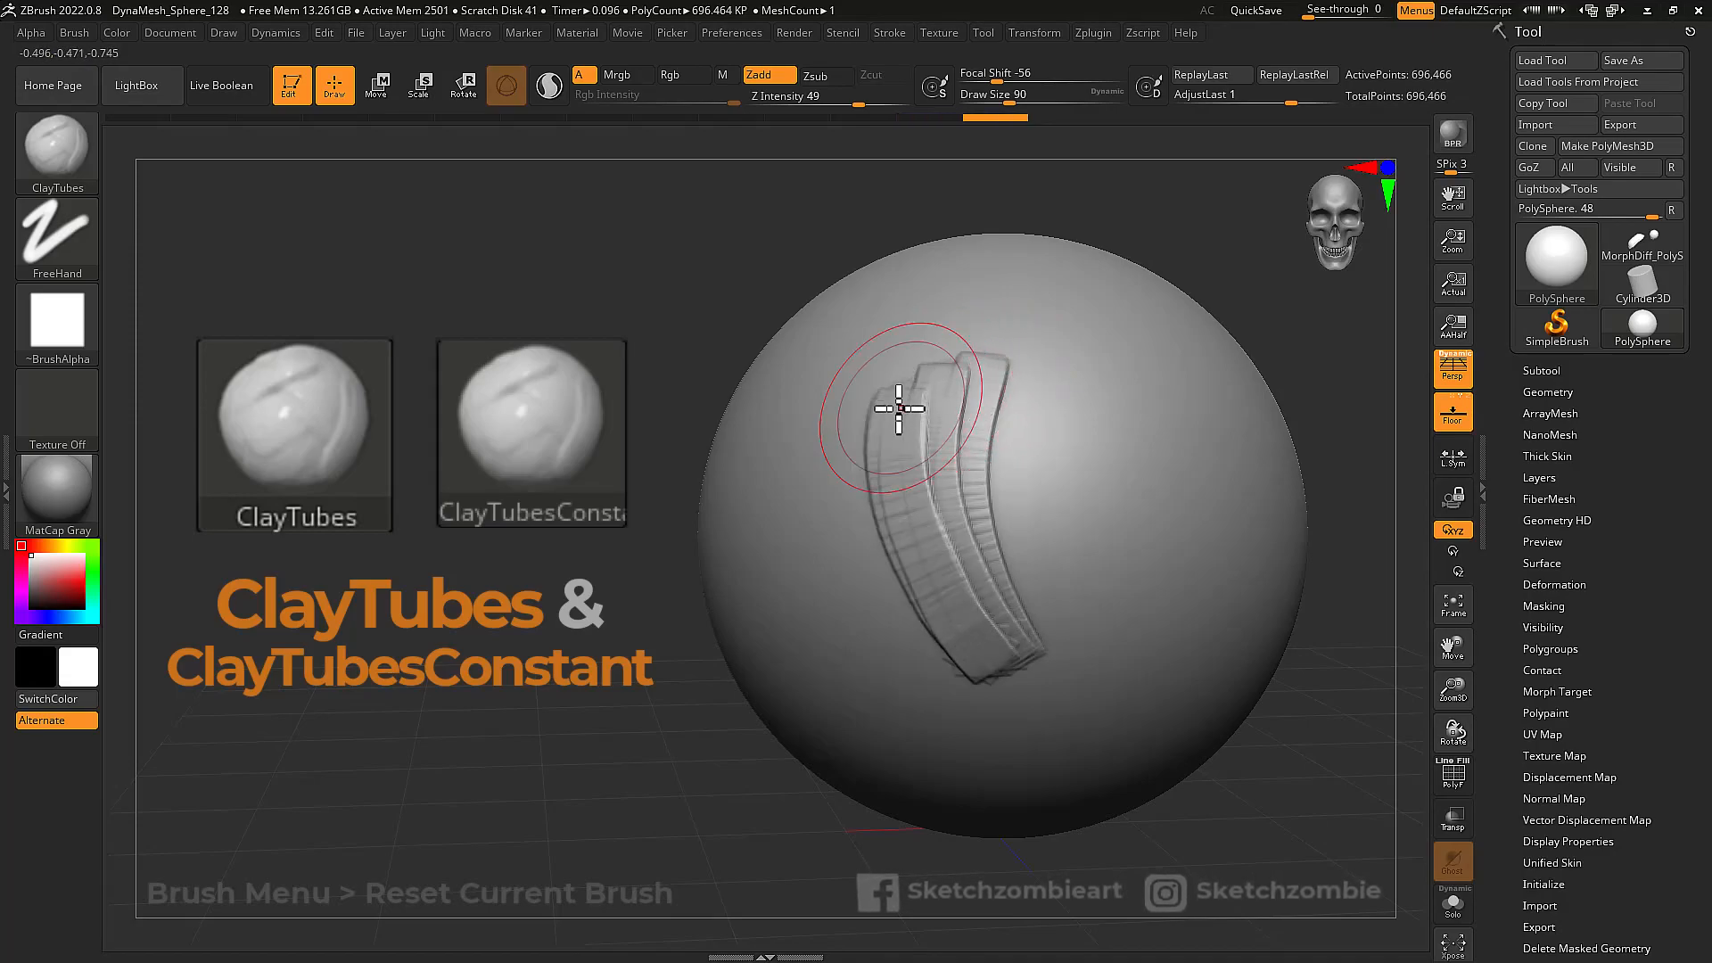
pyautogui.moveTo(899, 410); pyautogui.dragTo(901, 646)
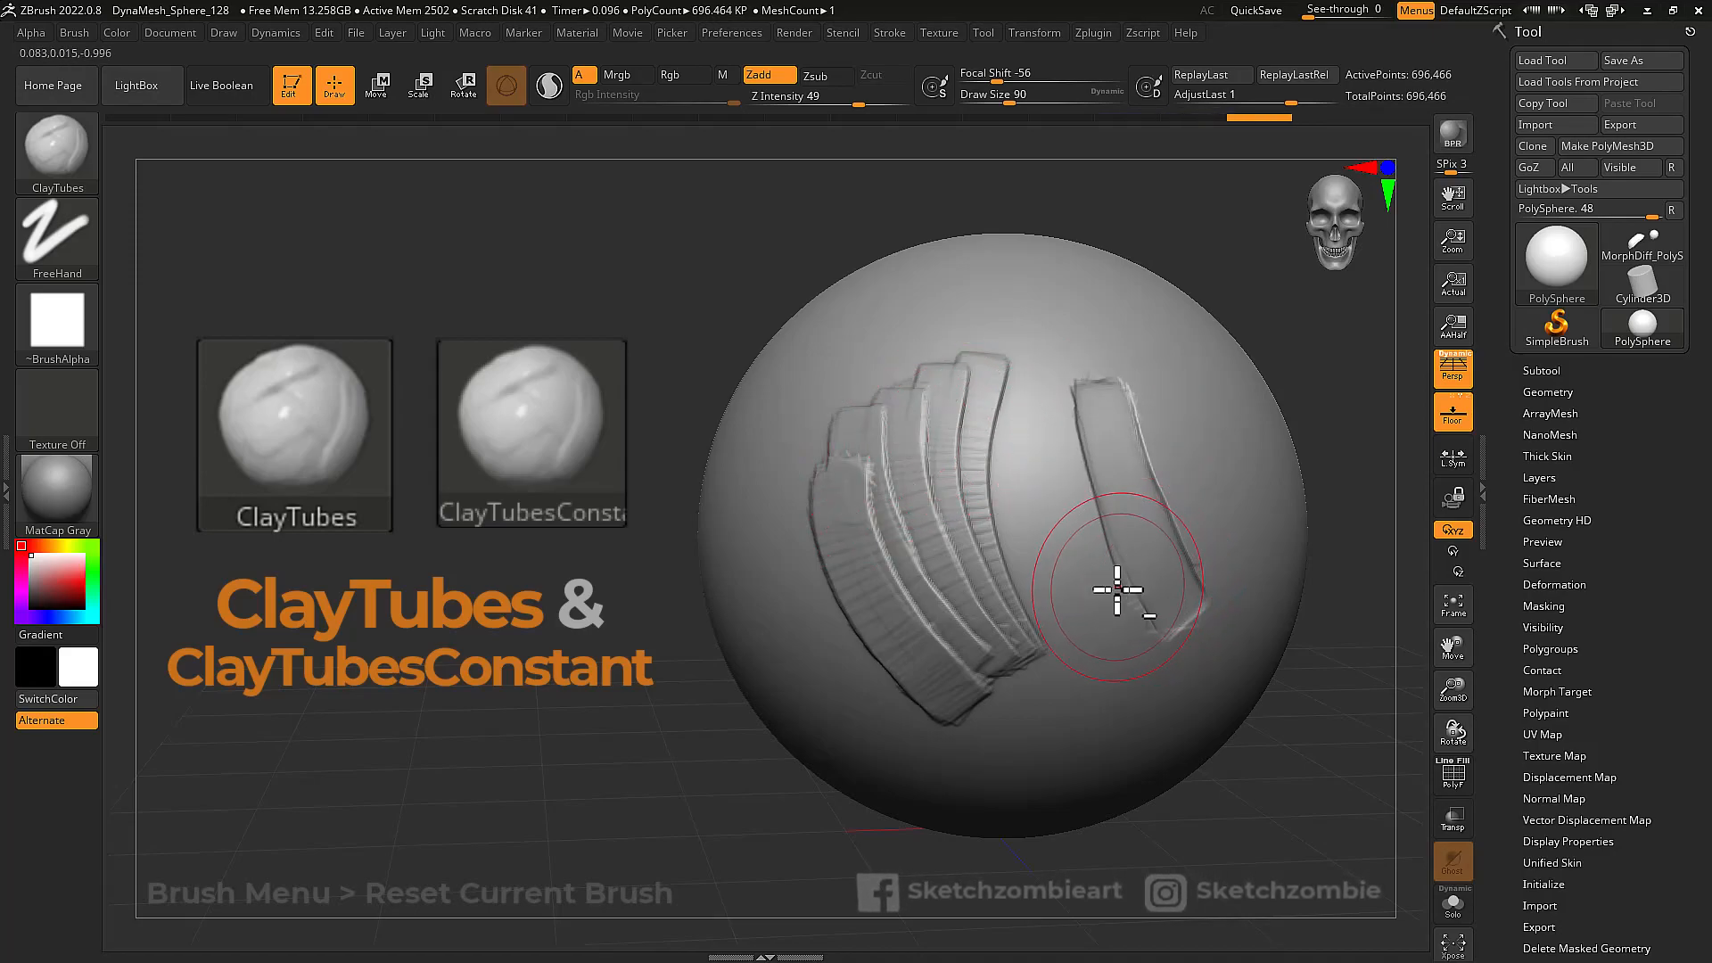
pyautogui.moveTo(1113, 591); pyautogui.dragTo(1081, 573)
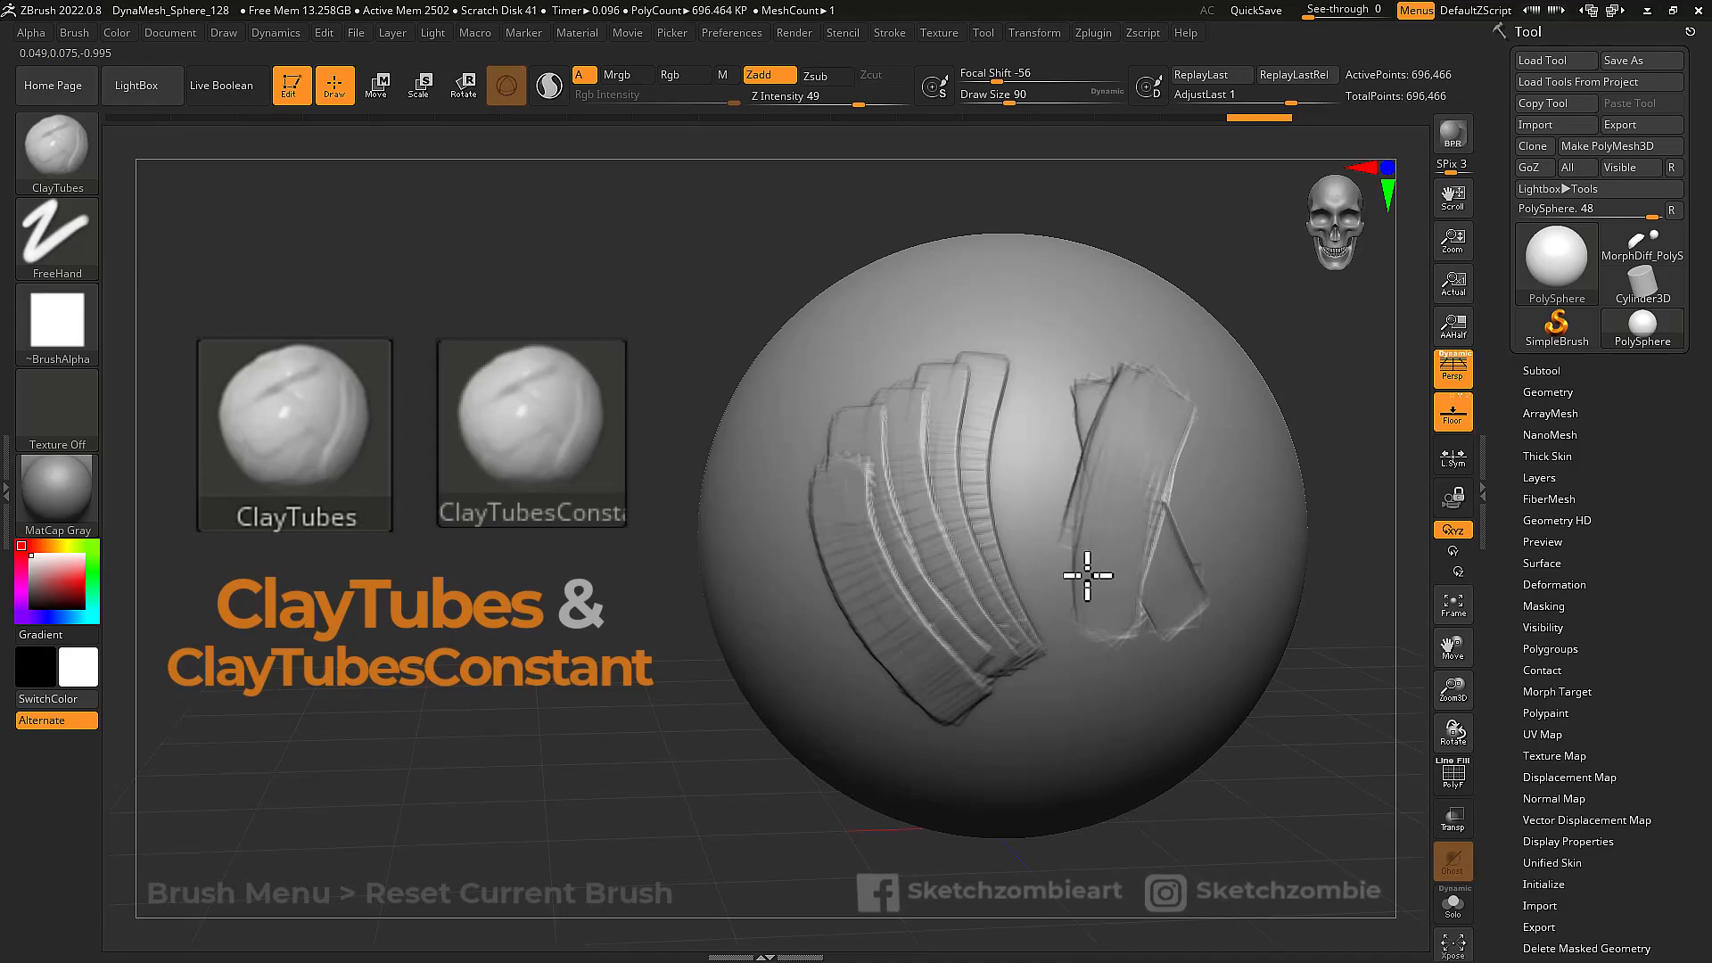